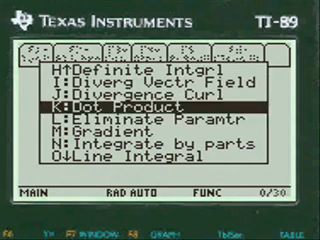
Step: Launch N:Integrate by parts from the calculus menu
key("down")
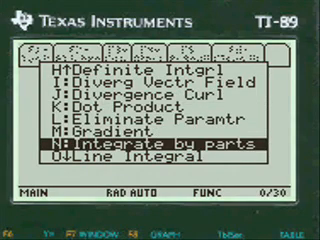
key("enter")
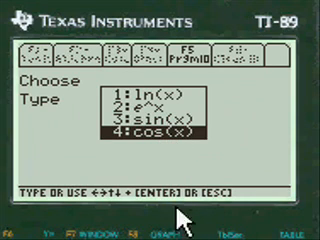
Step: Choose 4:cos(x) as the function type in the Choose Type popup
key("enter")
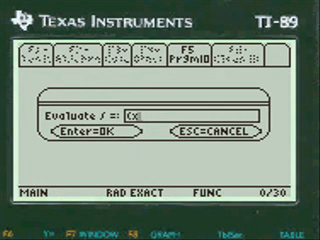
Step: Type ^2+5 after the x so the integrand reads x^2+5
type("^2")
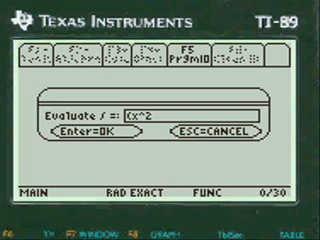
type("+")
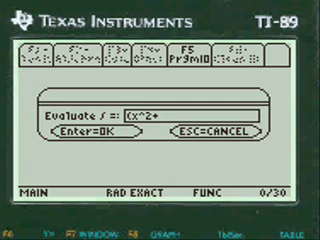
type("5")
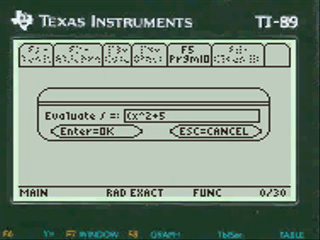